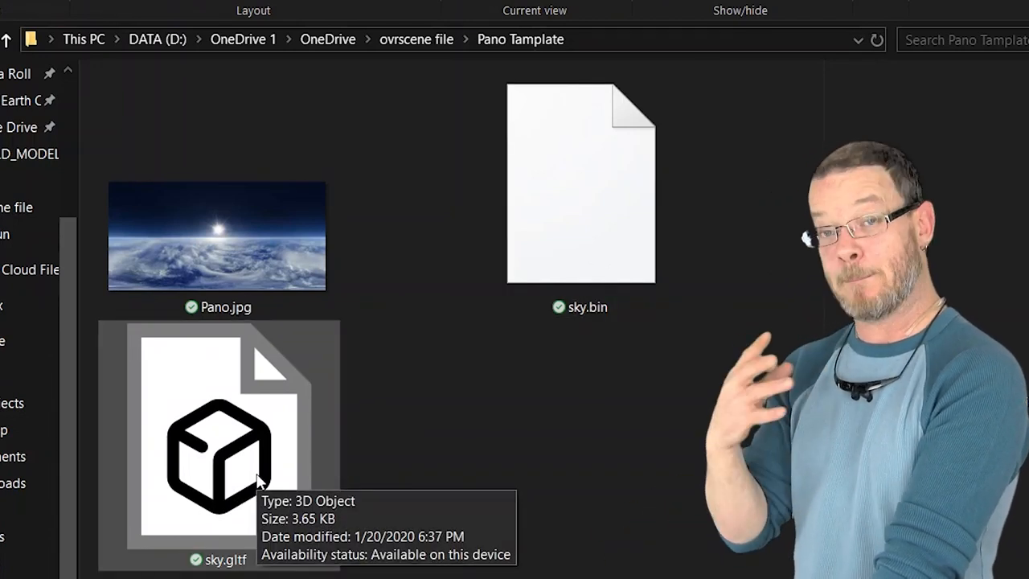
# Step: Select Pano.jpg in the Pano Tamplate folder to start the three-file selection
pyautogui.click(217, 235)
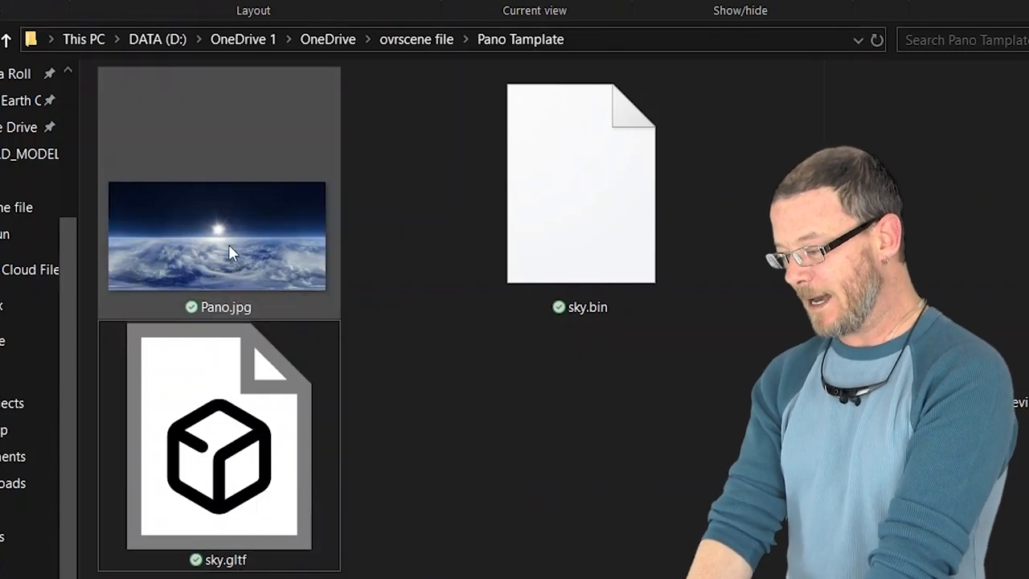
pyautogui.moveTo(217, 237)
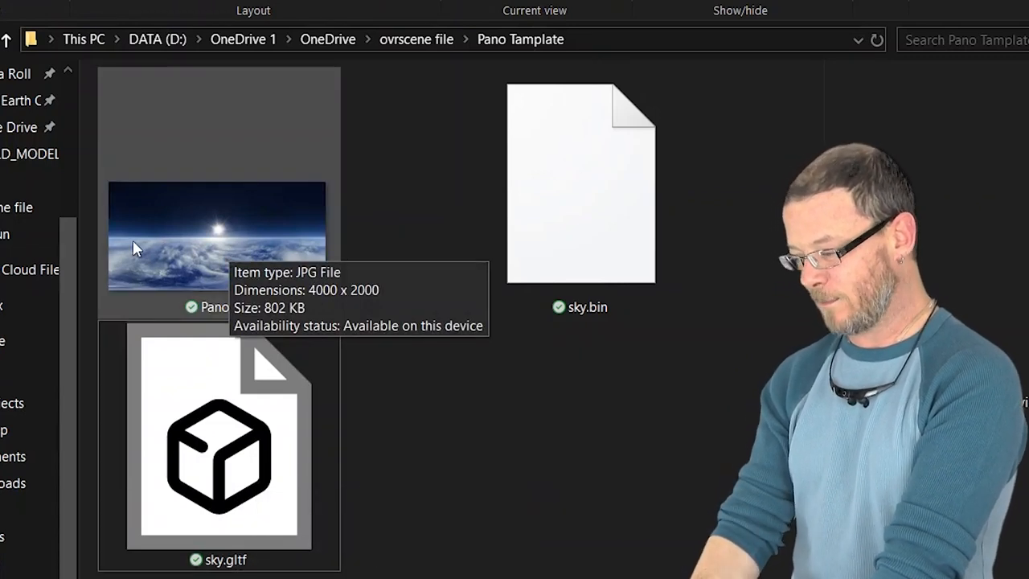
pyautogui.moveTo(211, 241)
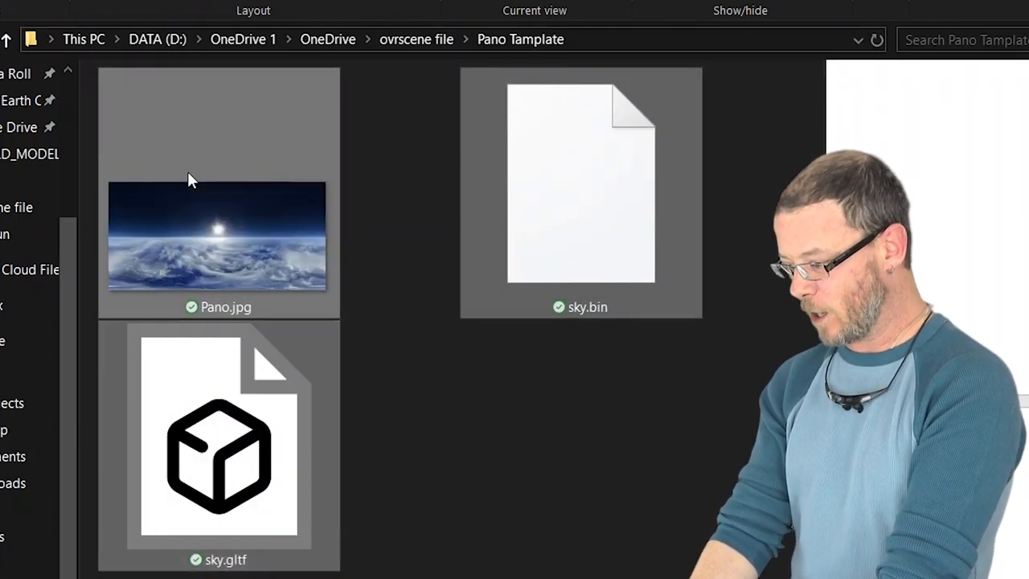
# Step: Archive the selected files with 7-Zip as zip file _WORLD_MODEL.gltf.ovrscene
pyautogui.rightClick(225, 233)
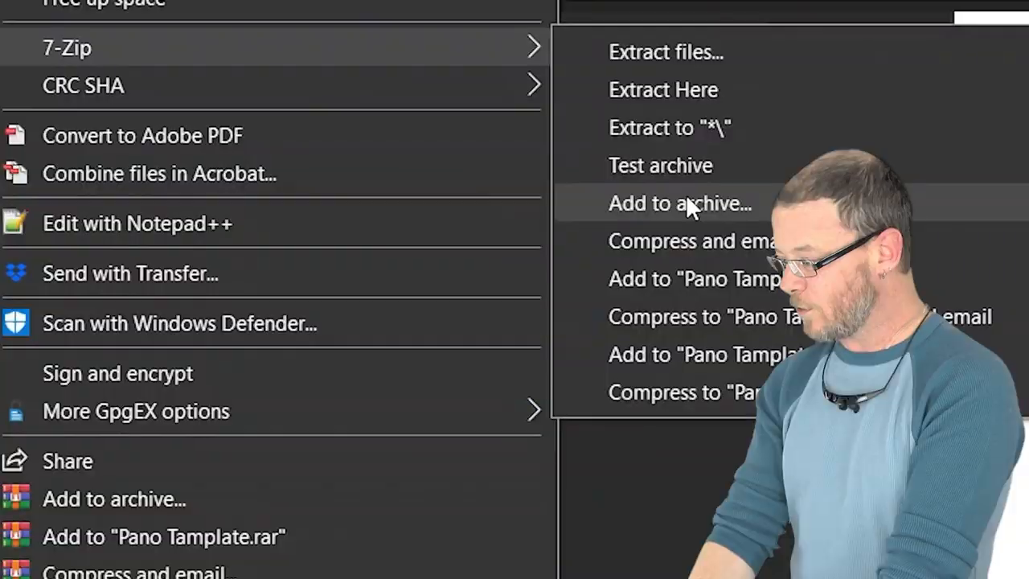
pyautogui.click(679, 203)
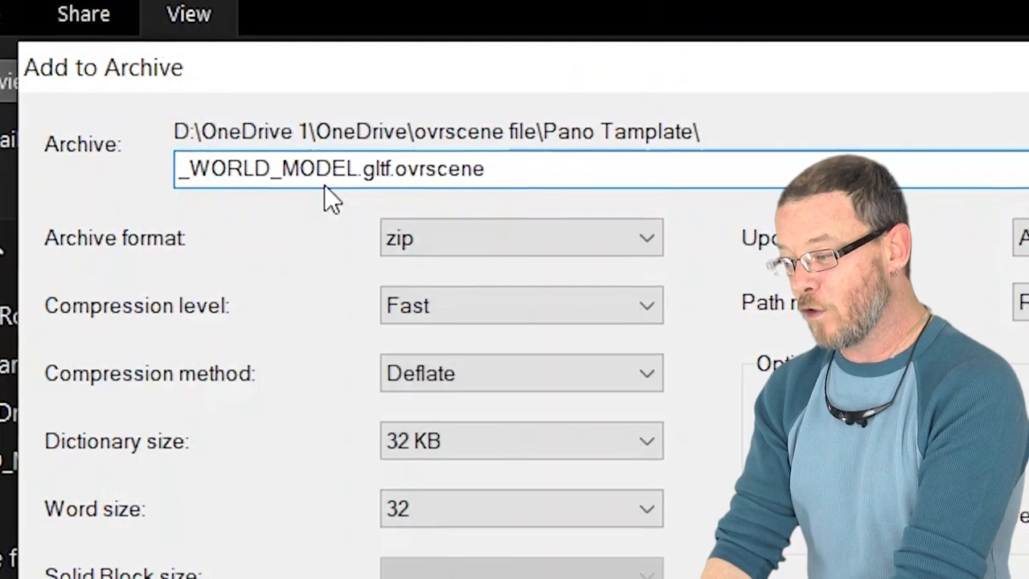
pyautogui.scroll(-3)
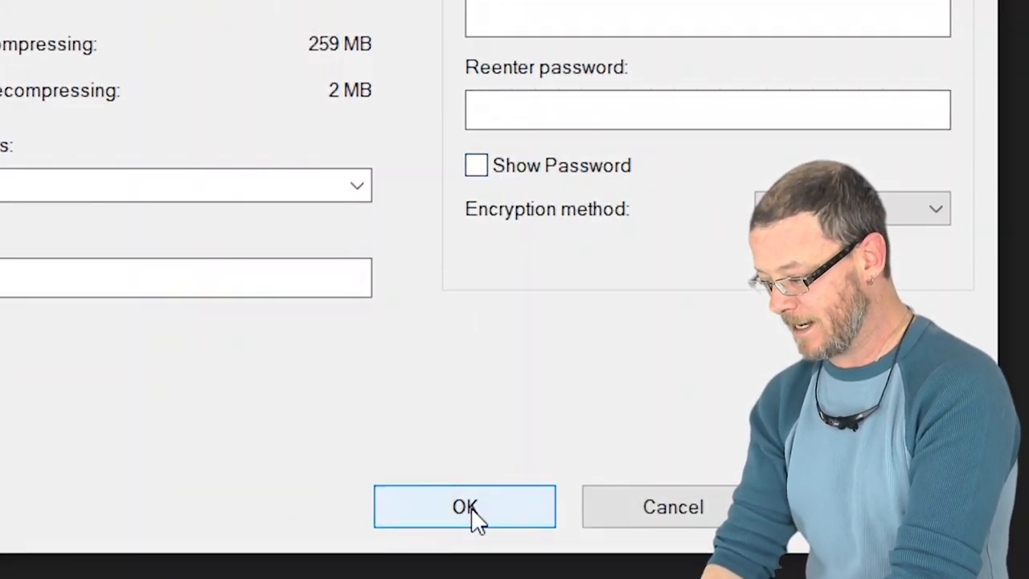
pyautogui.click(465, 506)
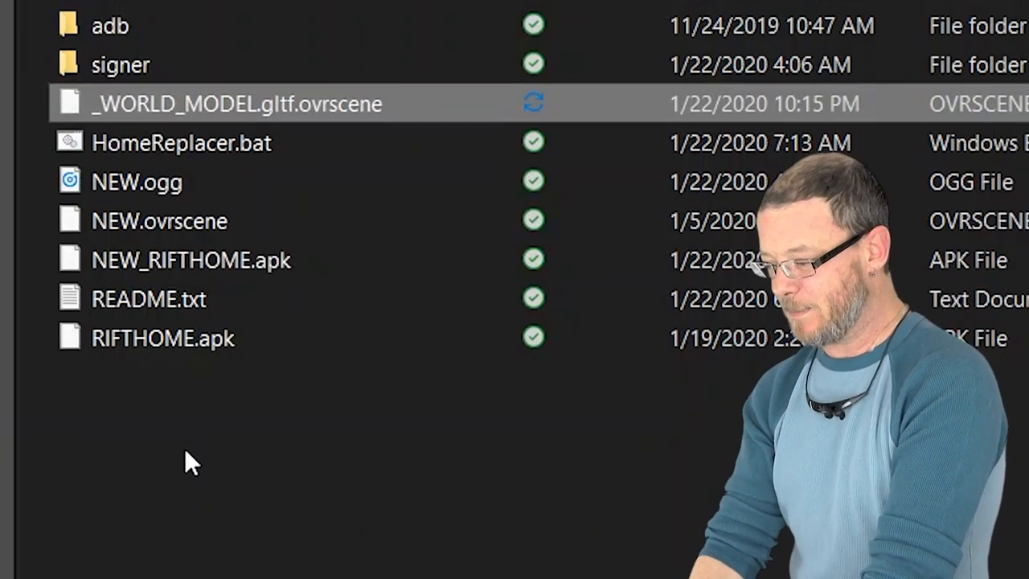
pyautogui.moveTo(181, 142)
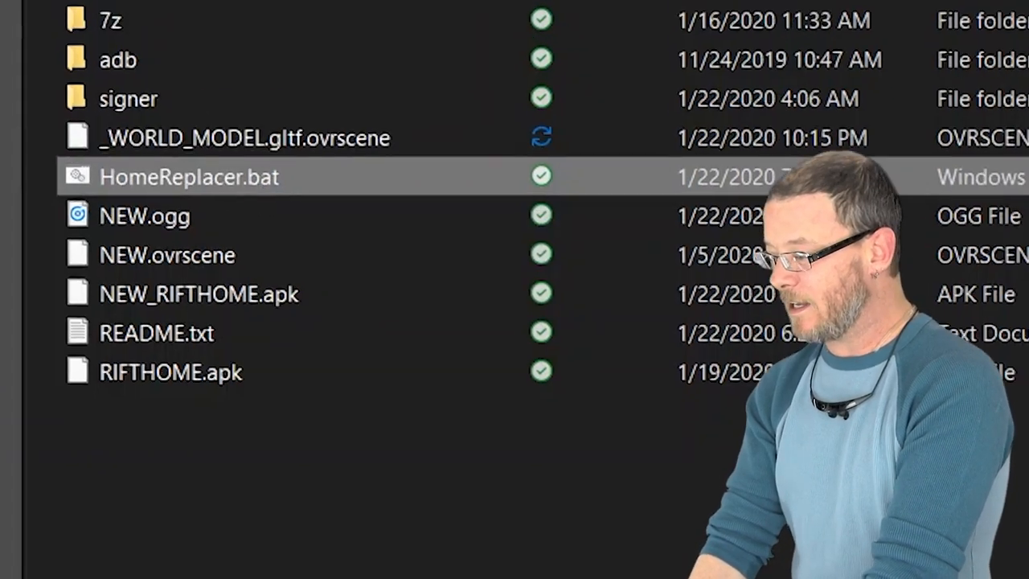
# Step: Place _WORLD_MODEL.gltf.ovrscene beside HomeReplacer.bat in the HomeReplacer-0.3 folder
pyautogui.click(117, 86)
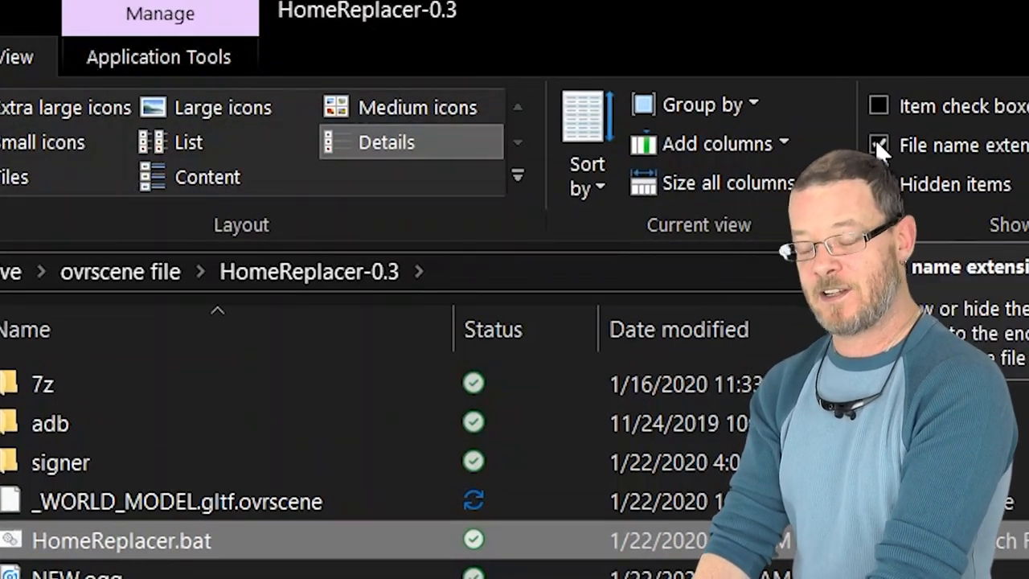
pyautogui.click(878, 146)
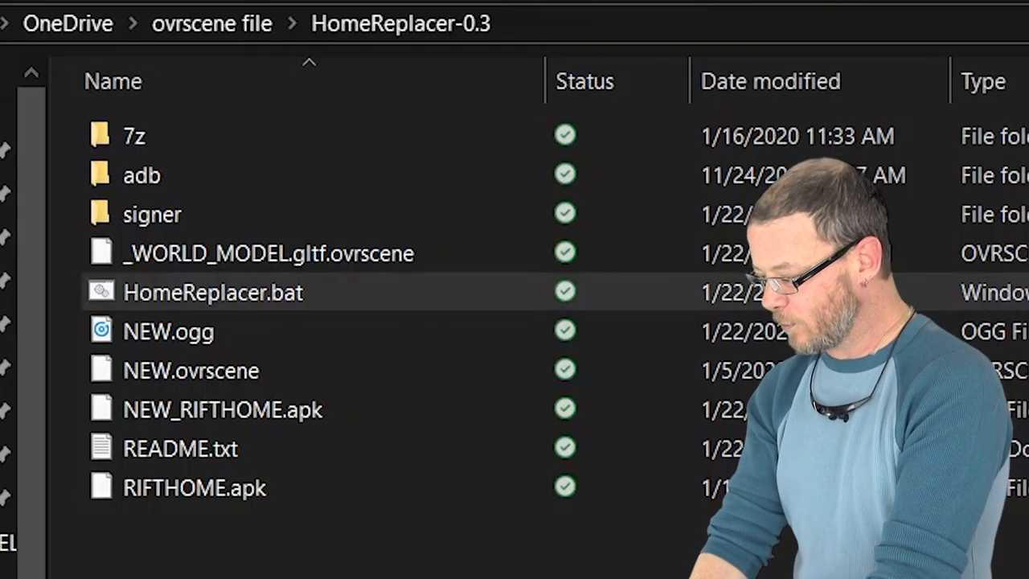
pyautogui.doubleClick(212, 292)
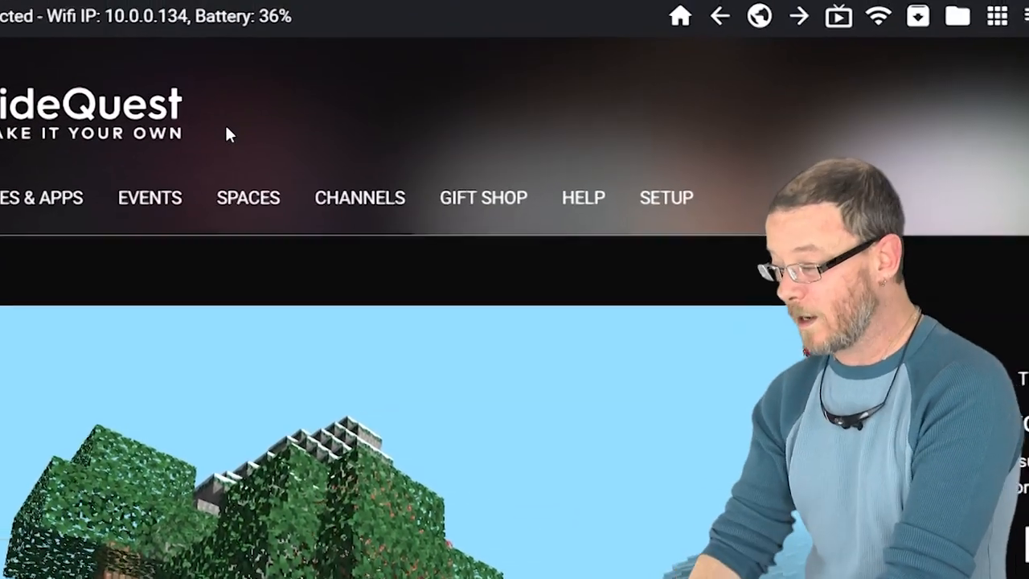
pyautogui.moveTo(868, 46)
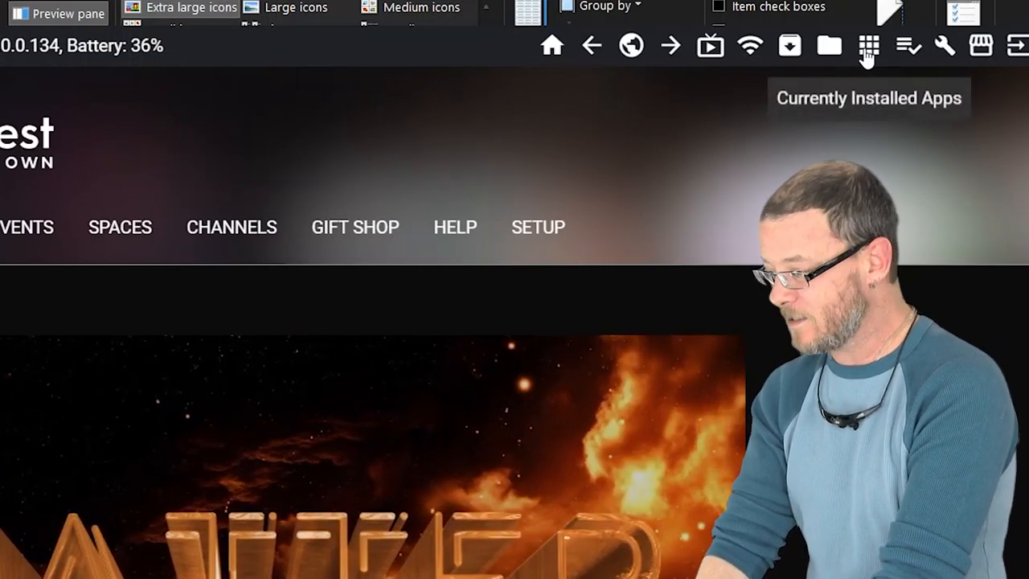
# Step: Filter SideQuest's installed apps by 'env' to show rifthome and winterlodge
pyautogui.click(869, 45)
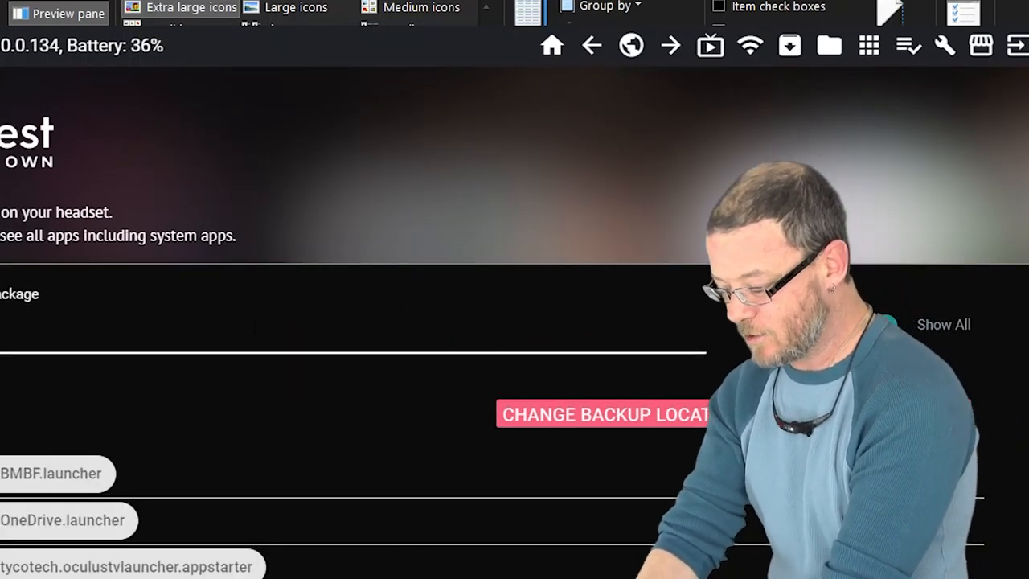
pyautogui.write('env')
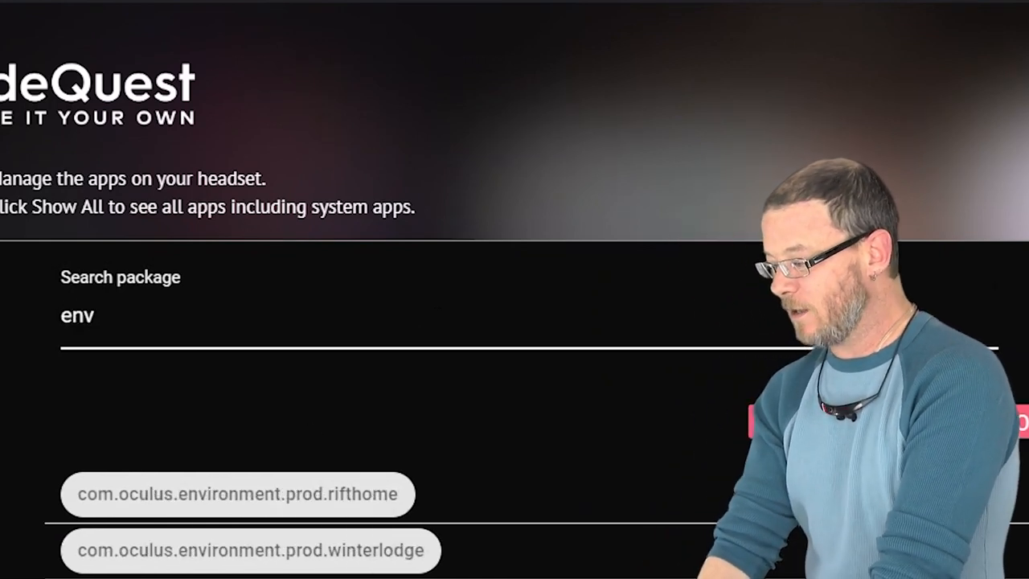